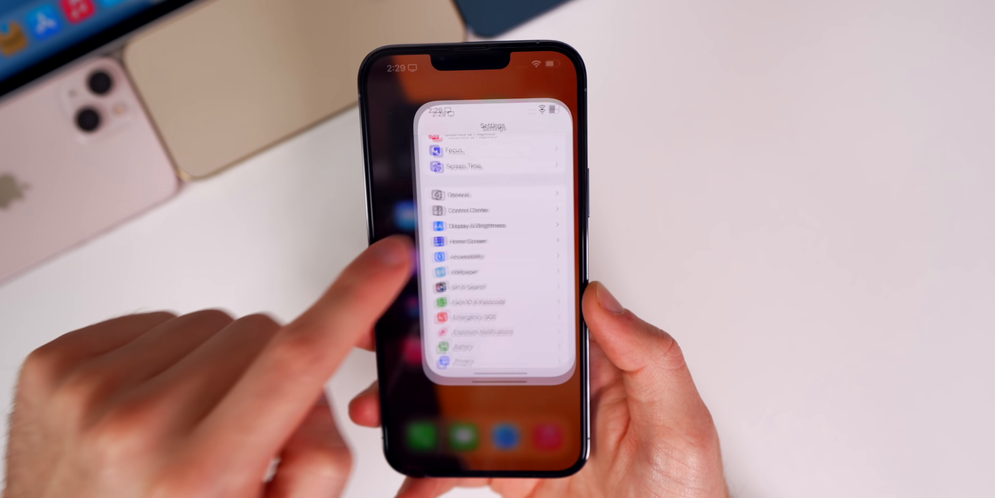
Return to Settings from the app switcher and scroll the About page's device info
click(457, 195)
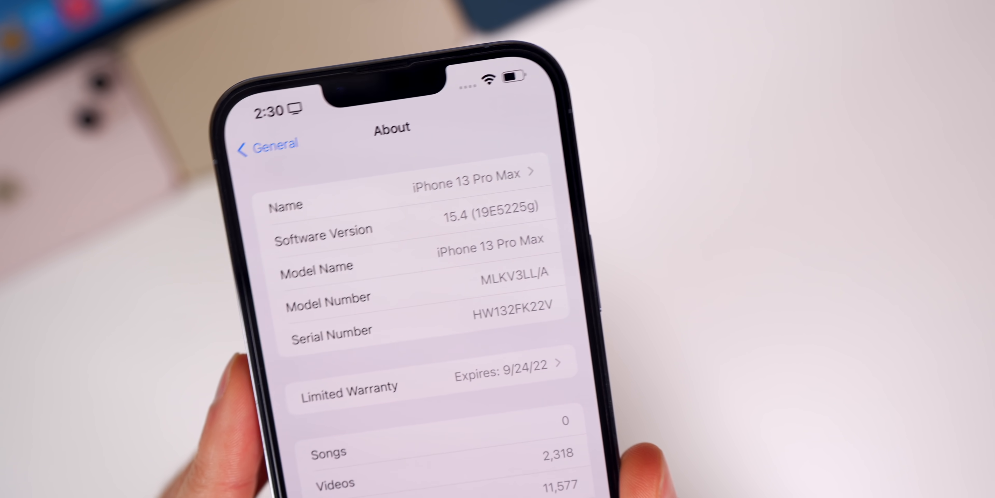
scroll(down, 3)
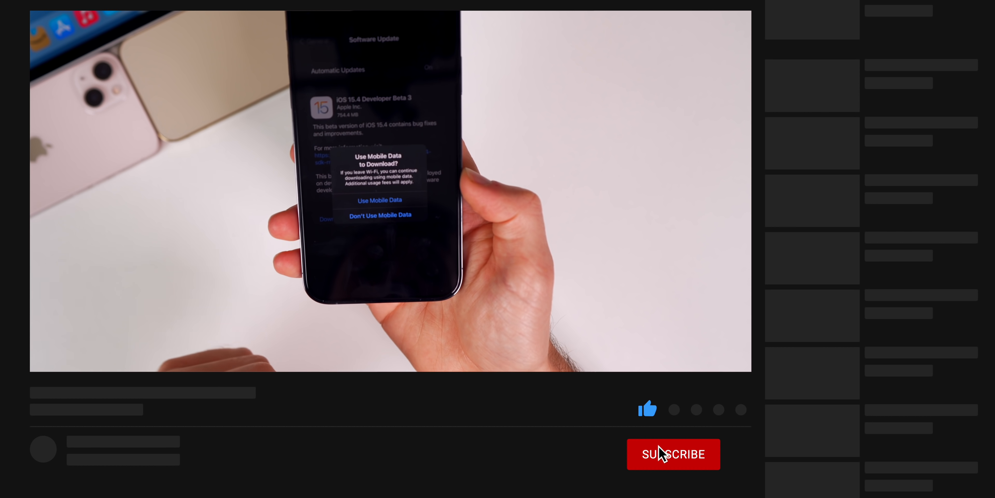
Dismiss the Use Mobile Data prompt for the beta download and reopen Settings from the Home Screen
click(673, 454)
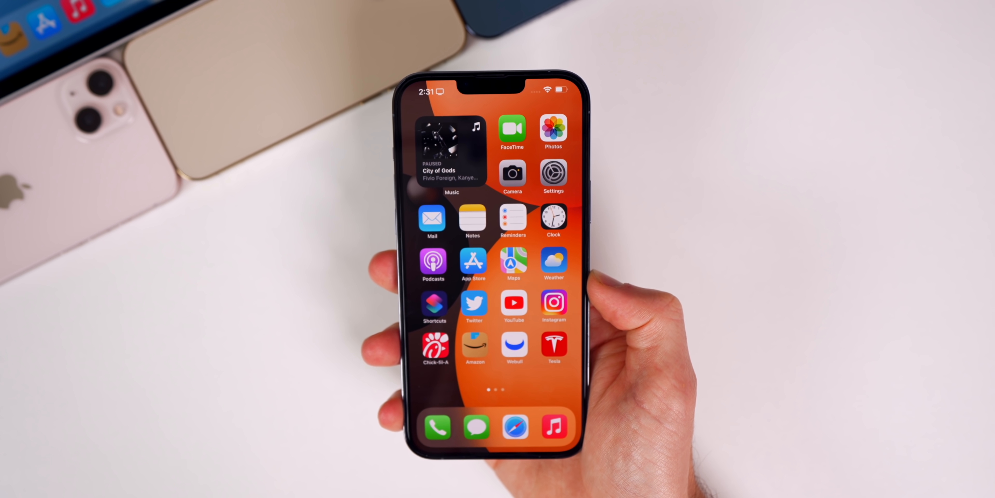
click(434, 262)
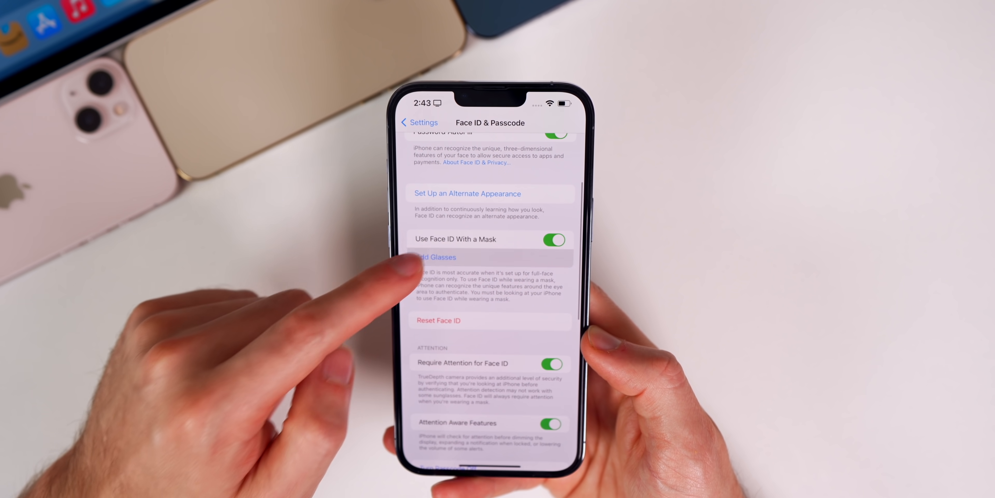
Show Face ID & Passcode with Use Face ID With a Mask enabled and the Add Glasses option
click(434, 257)
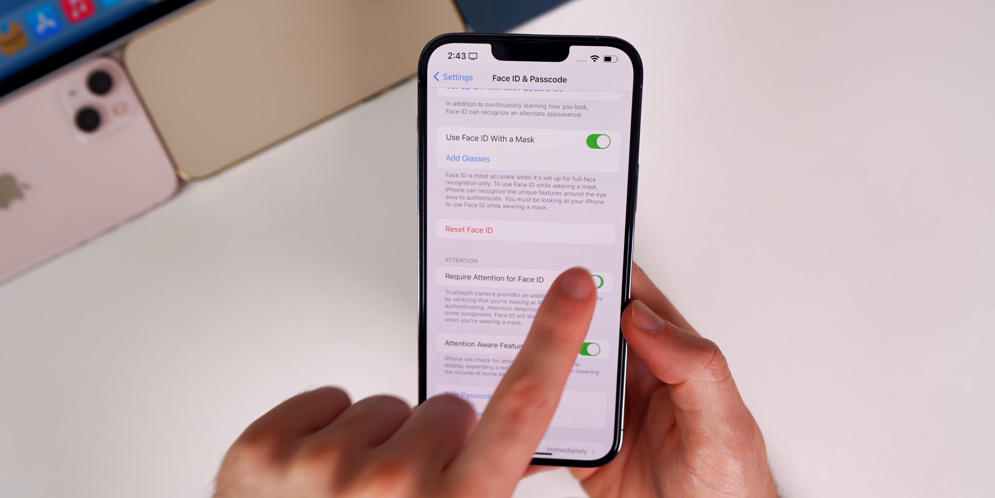
click(585, 281)
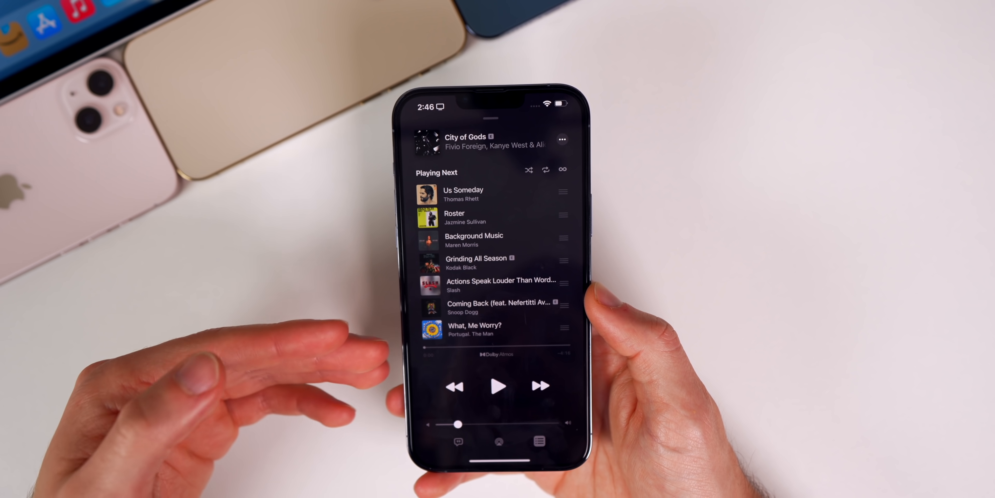
Show the Playing Next queue with City of Gods at the top in Music
click(561, 139)
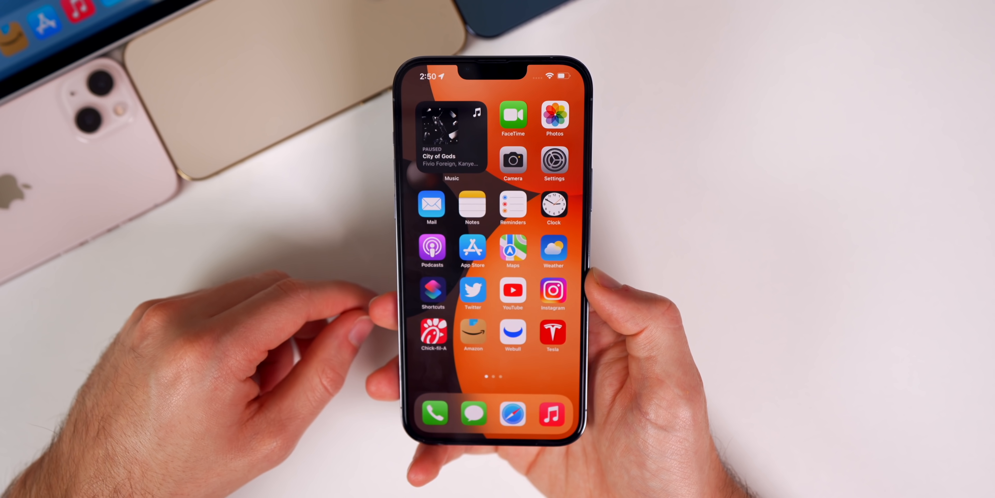
Swipe across Home Screen pages, then browse Settings > General and its options
scroll(left, 3)
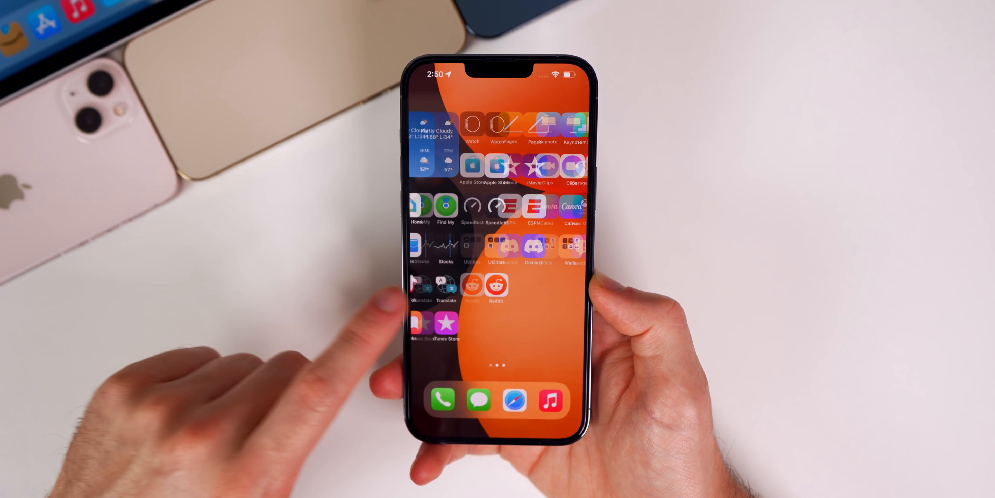
scroll(left, 3)
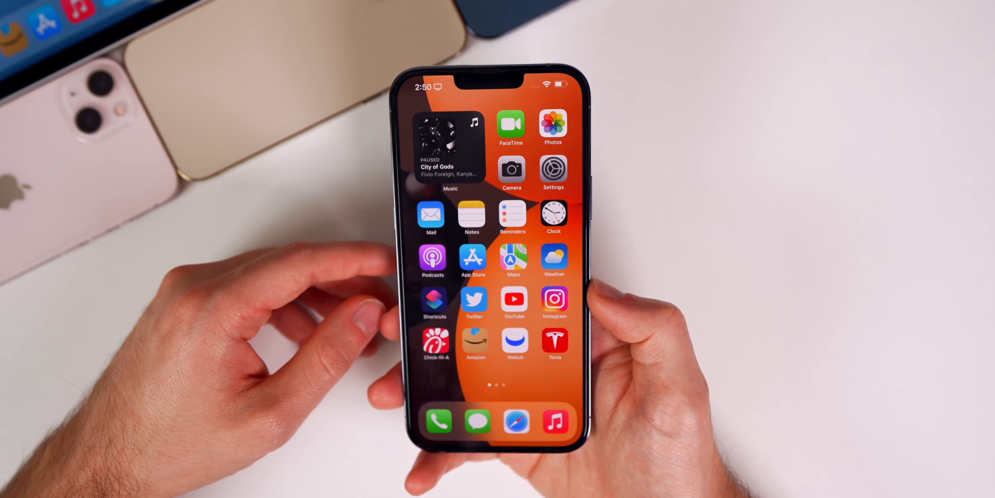
click(554, 168)
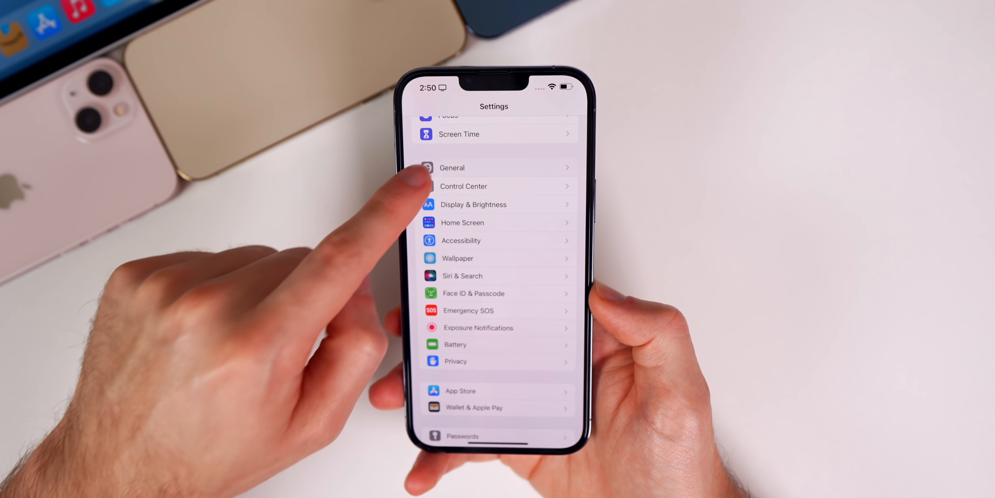
click(453, 168)
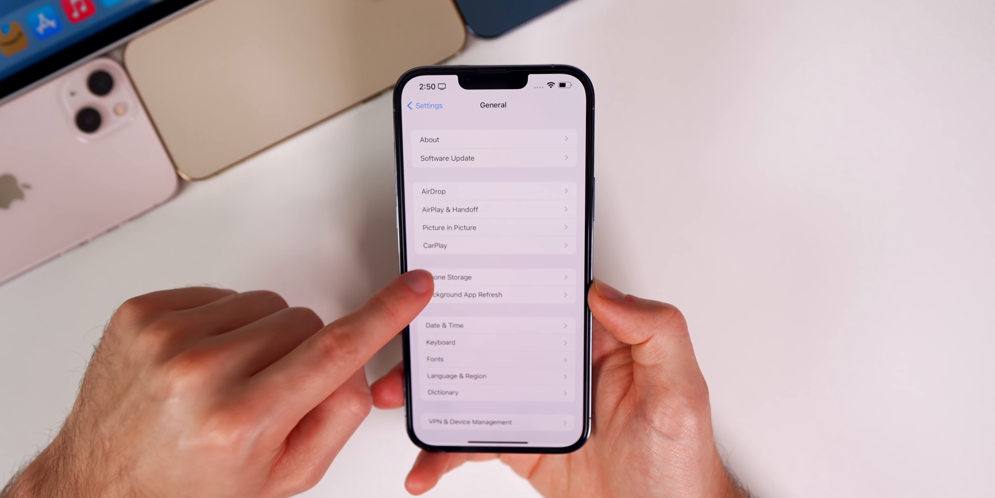
click(450, 277)
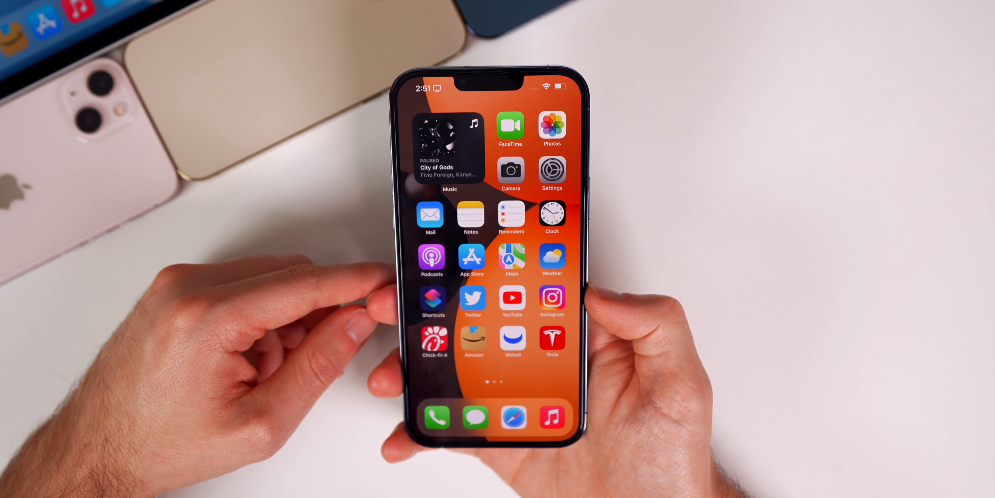
Review the Apple ID iCloud page showing 544.6 GB of 2 TB used, ending on the Settings list
click(552, 169)
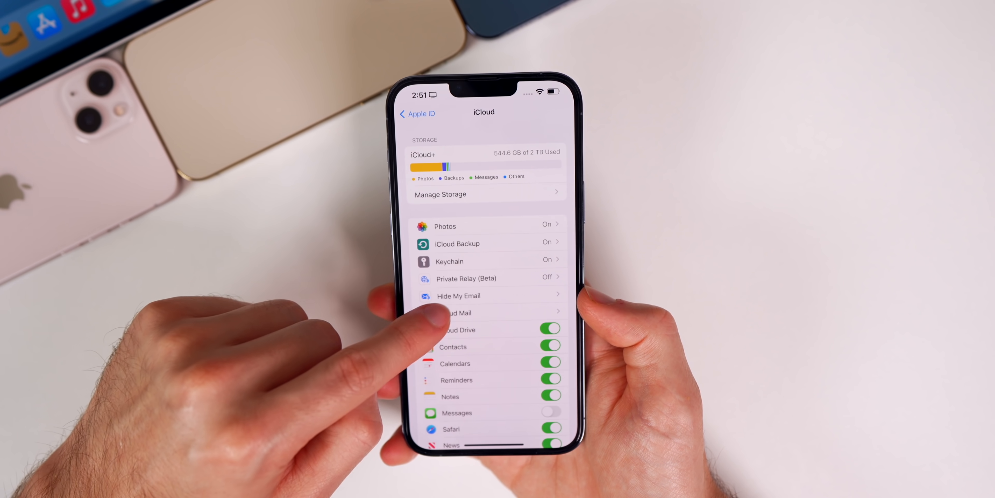
click(456, 311)
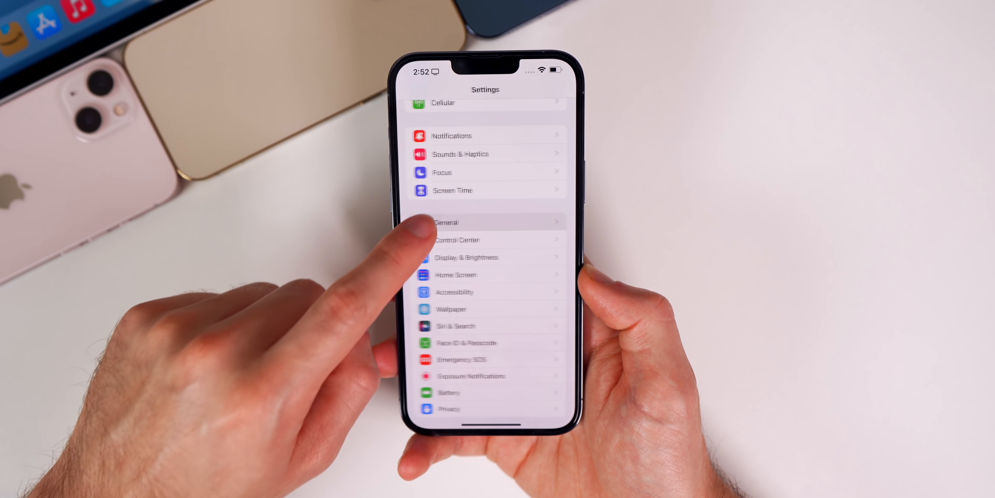
Review which apps may refresh in Background App Refresh under General
click(447, 222)
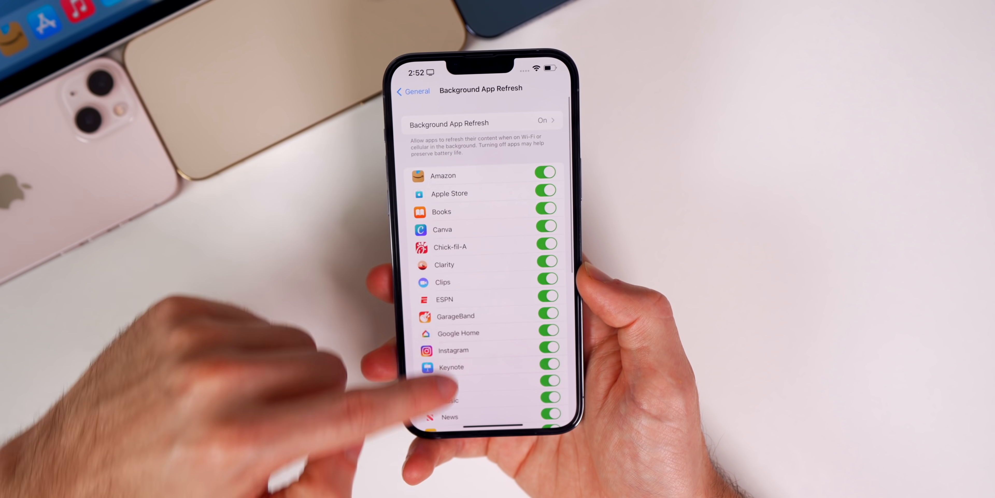
scroll(down, 3)
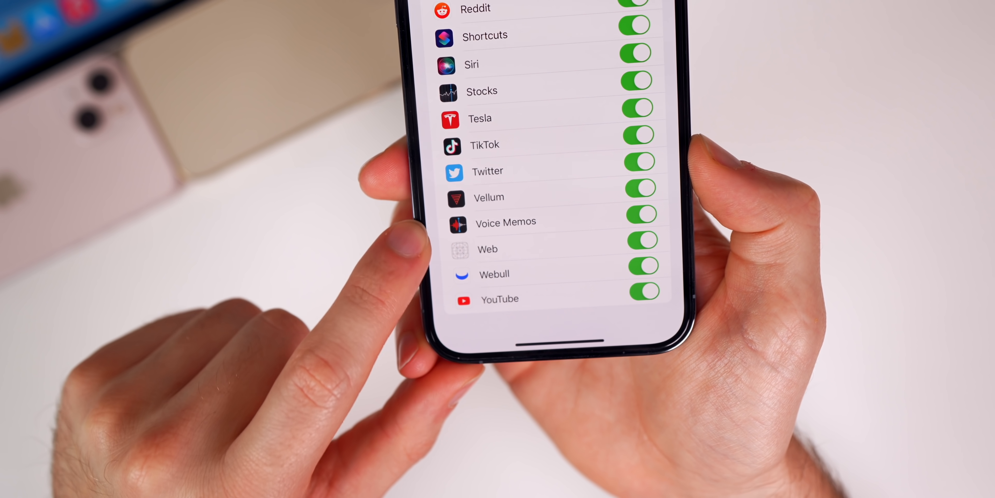
scroll(down, 3)
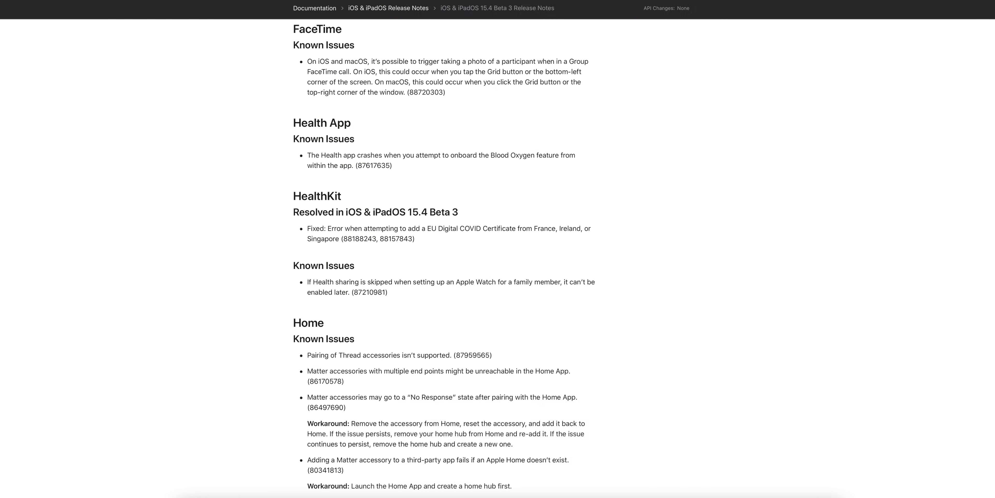
Scroll the iOS 15.4 Beta 3 release notes' known issues for FaceTime, Health, HealthKit and Home
scroll(down, 3)
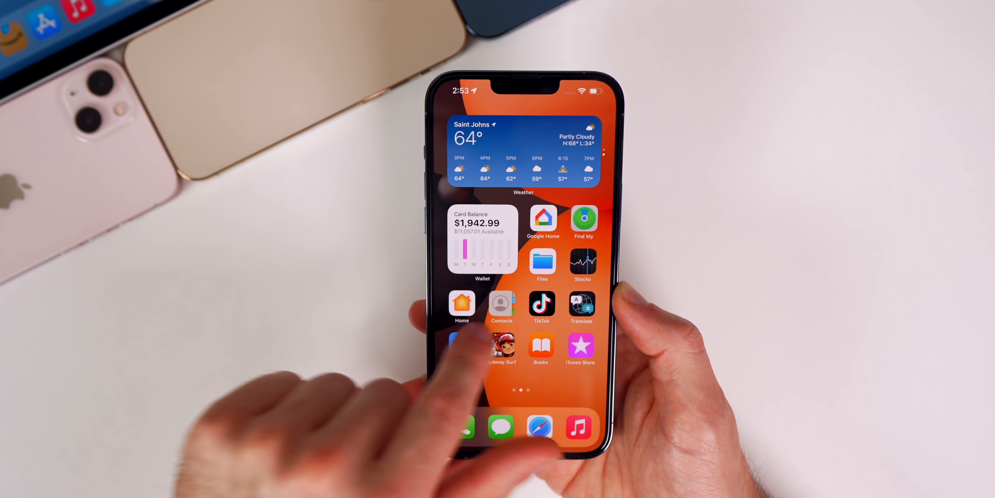
Show Calendar's day view for Monday, February 21, 2022 with the Presidents' Day event
scroll(left, 3)
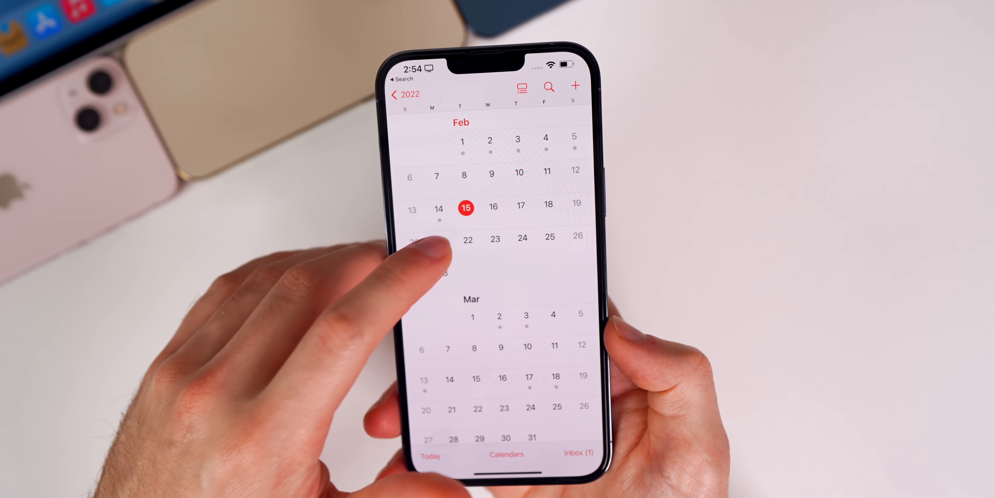
click(425, 237)
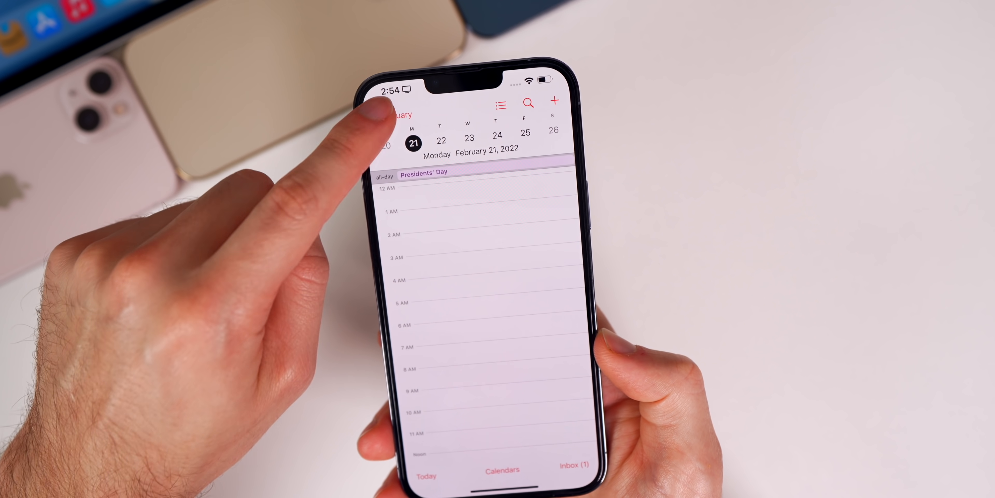